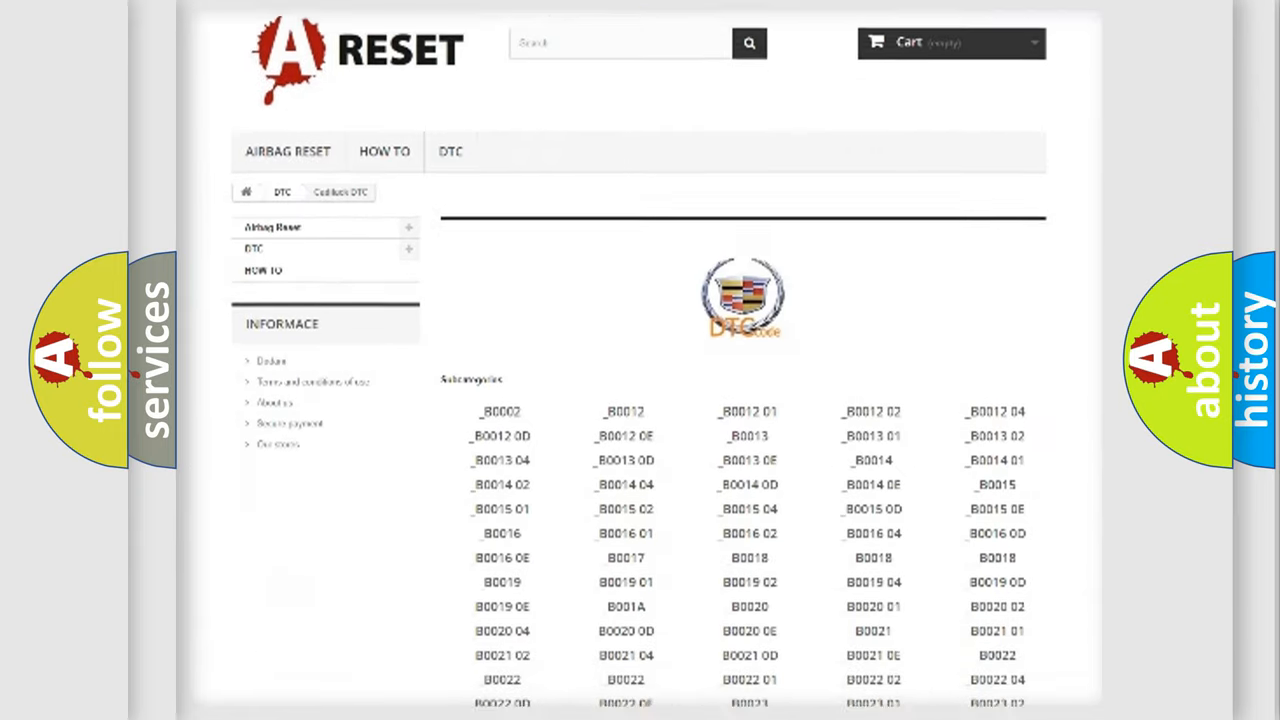
scroll("down", 3)
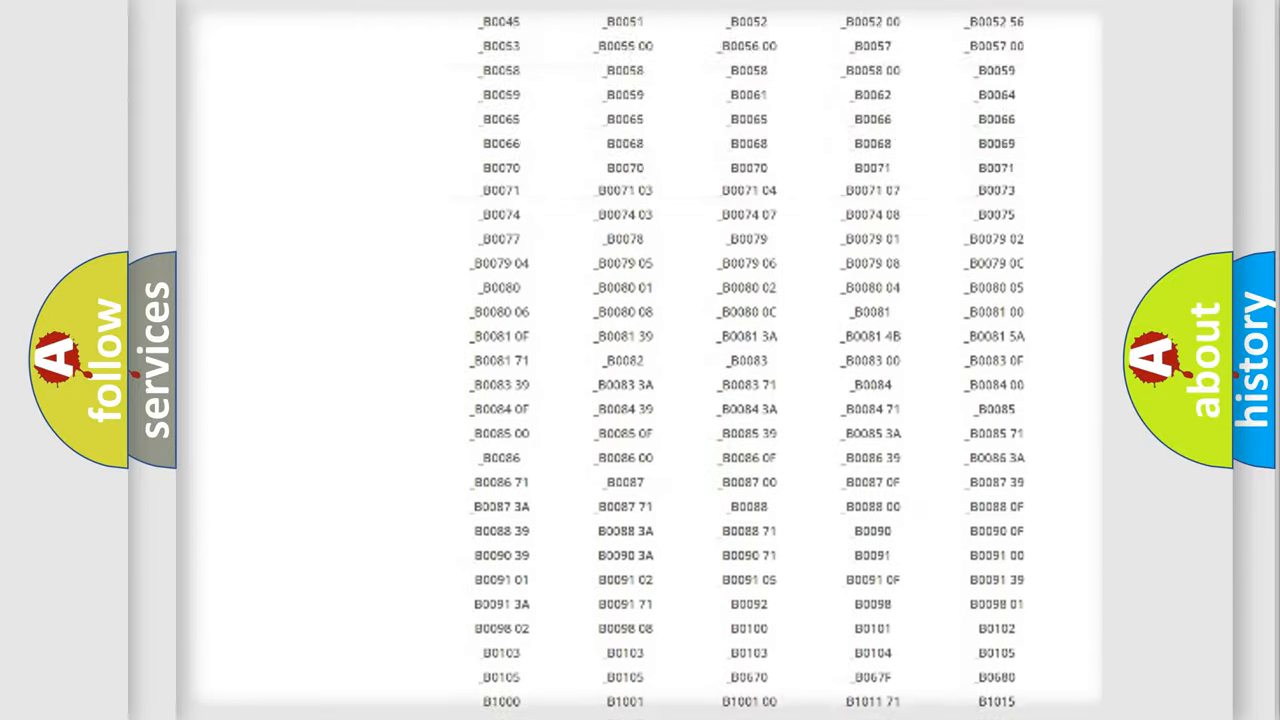
scroll("up", 3)
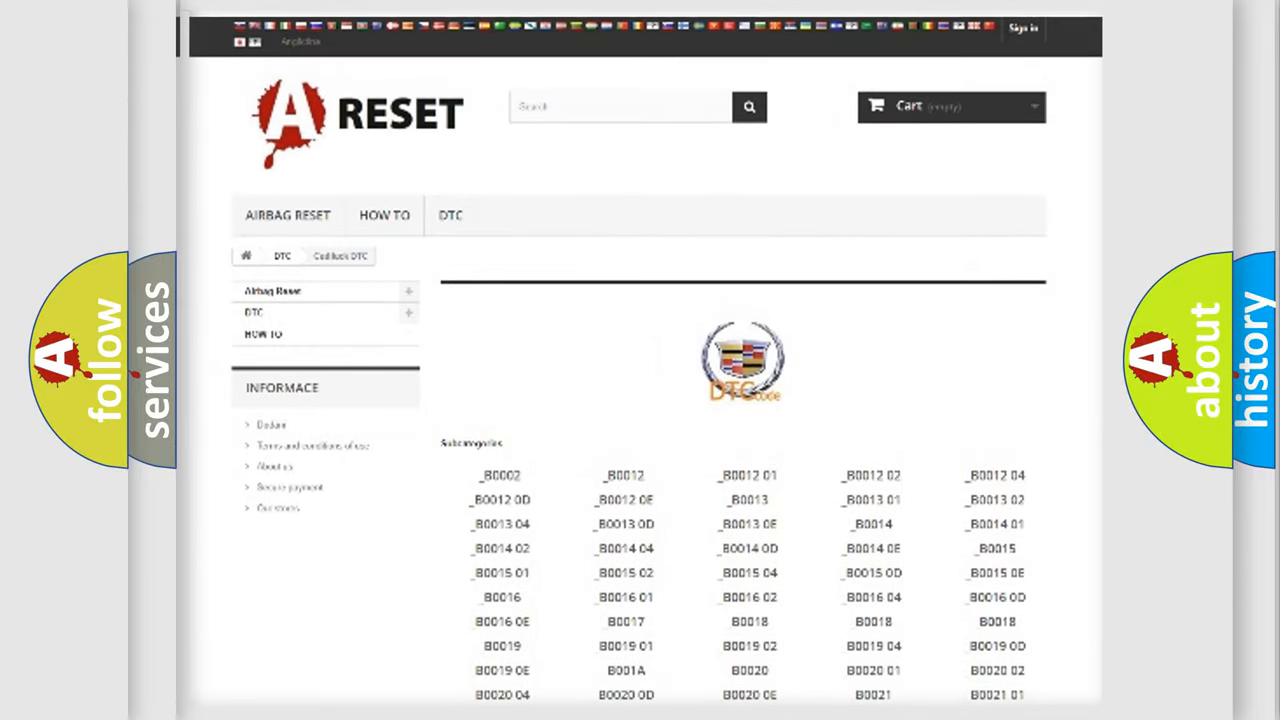